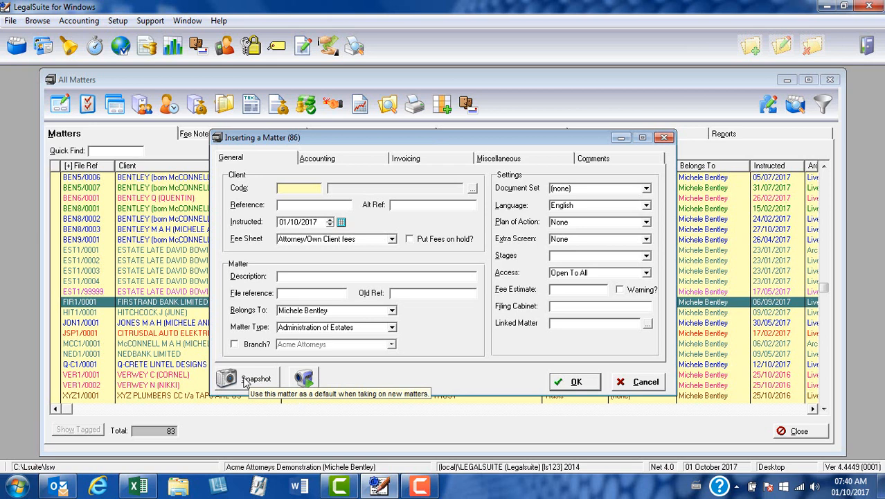
mouse_move(438, 382)
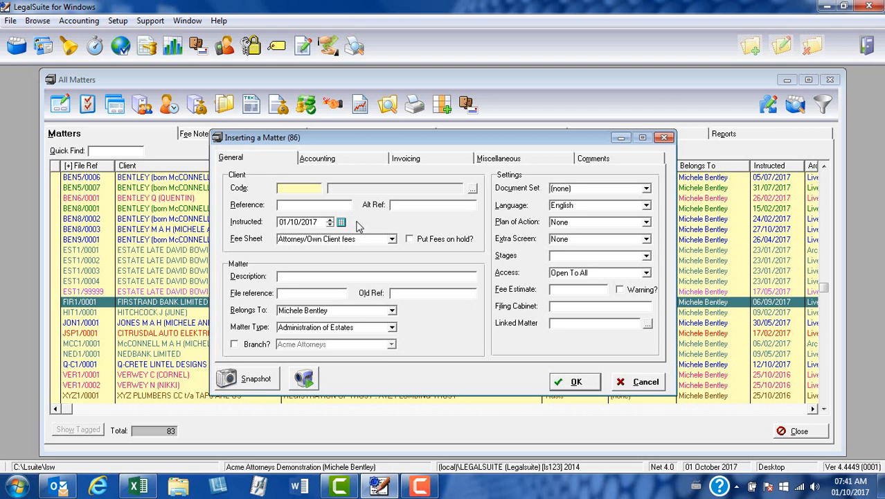
mouse_move(393, 247)
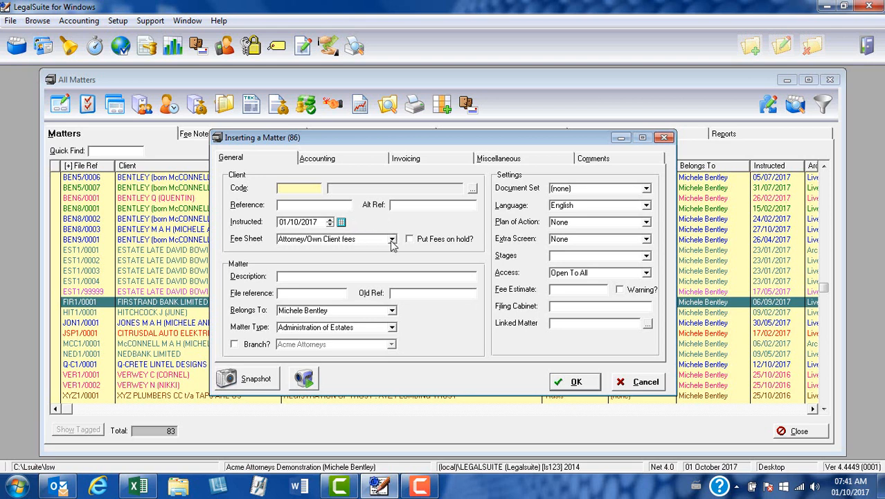
mouse_move(394, 238)
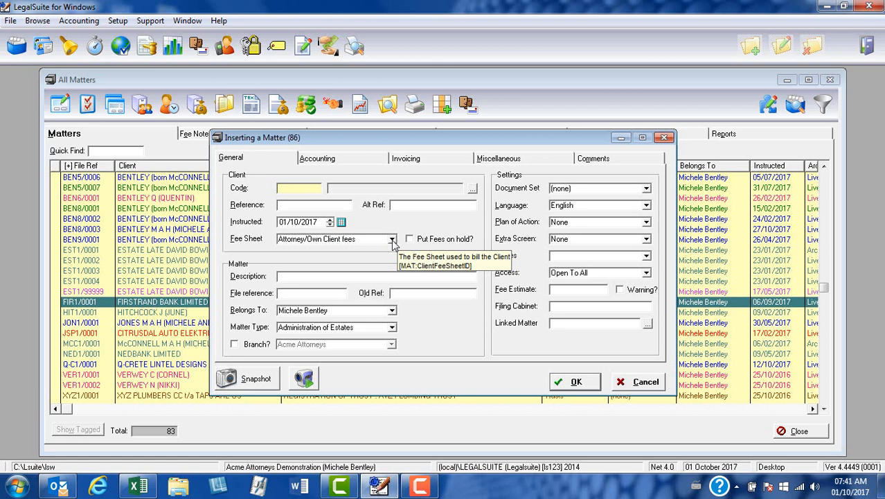
Set the new matter's fee sheet to Conveyancing in place of Attorney/Own Client fees.
left_click(392, 238)
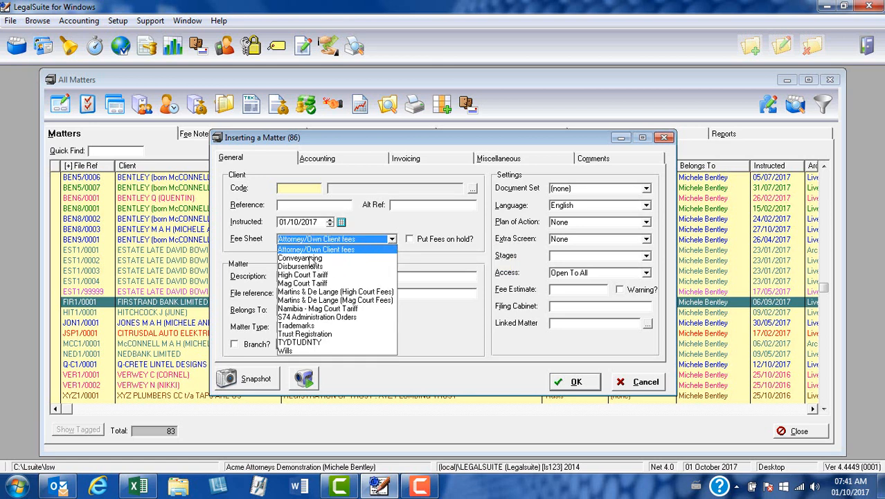
left_click(299, 258)
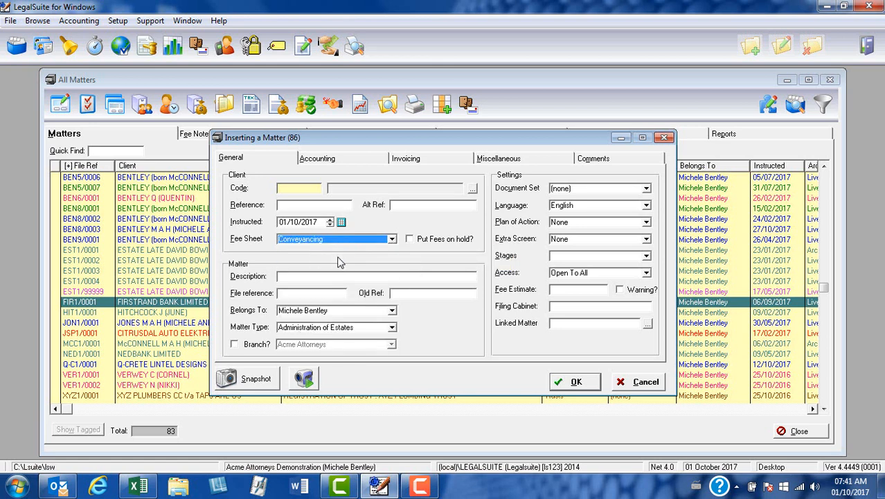
mouse_move(415, 270)
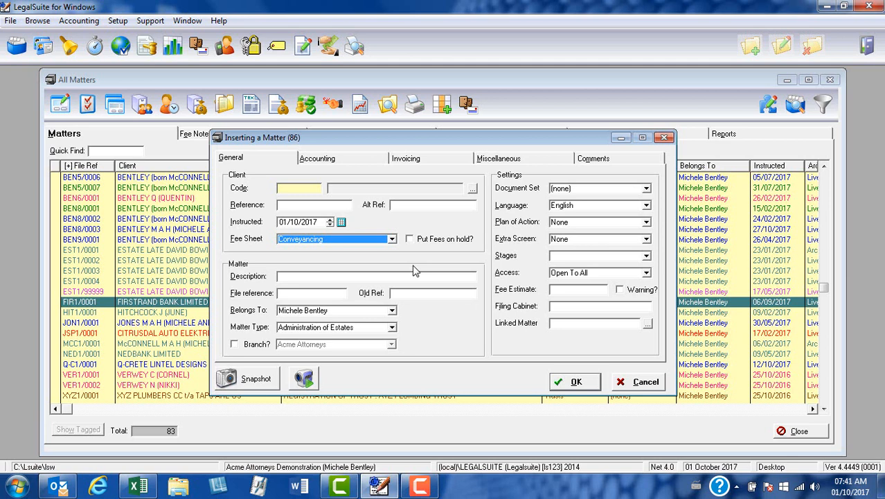
mouse_move(377, 276)
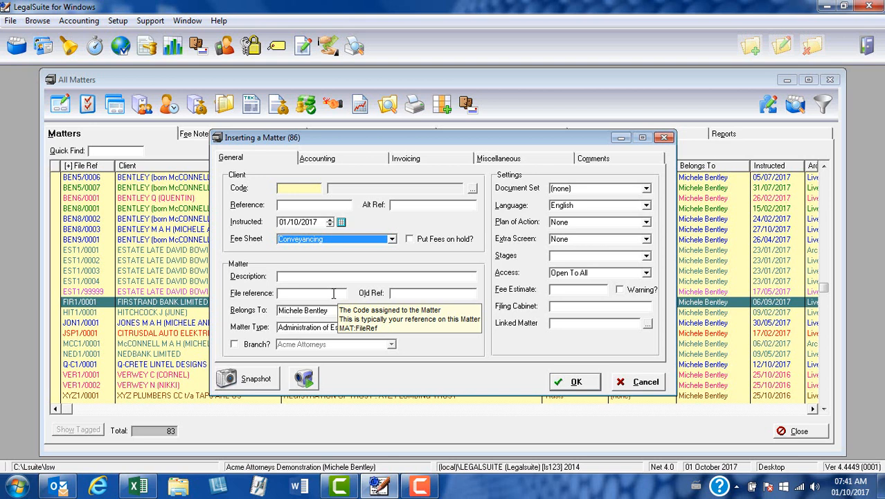
mouse_move(444, 308)
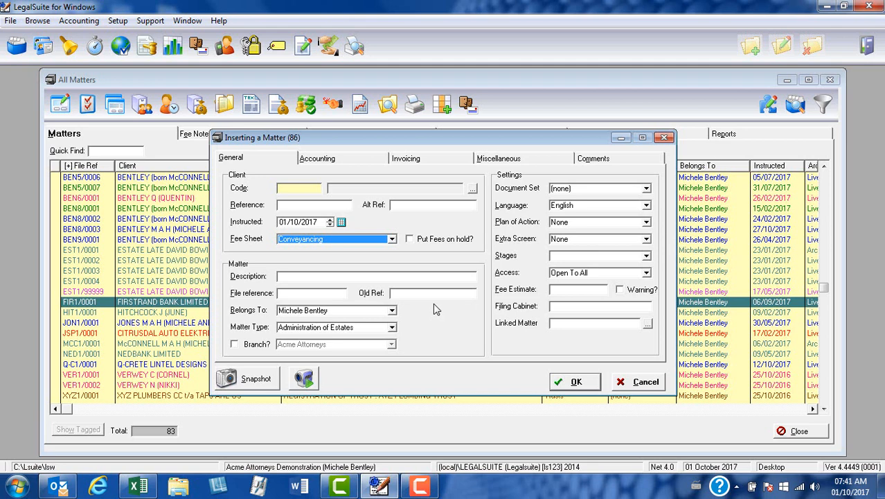
mouse_move(366, 315)
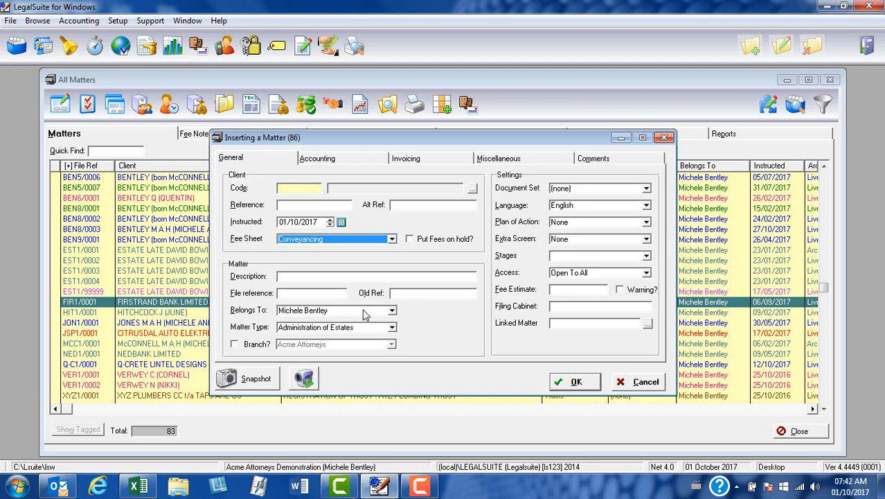
mouse_move(393, 310)
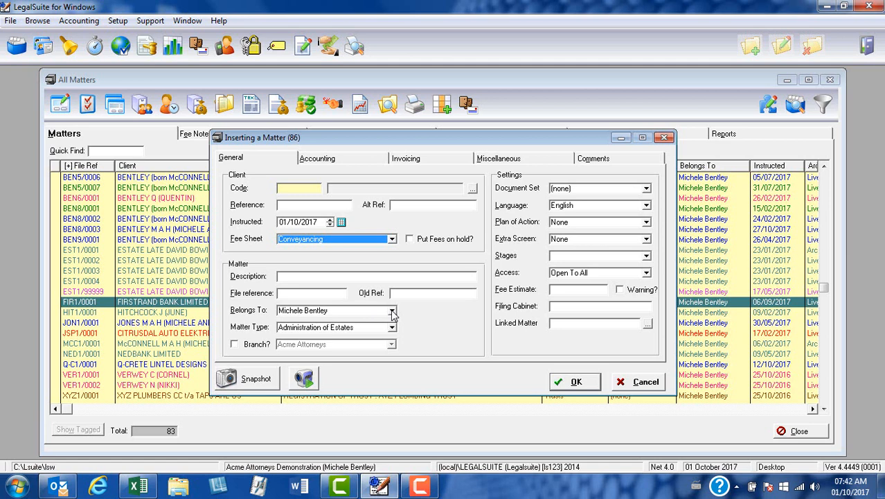
mouse_move(331, 471)
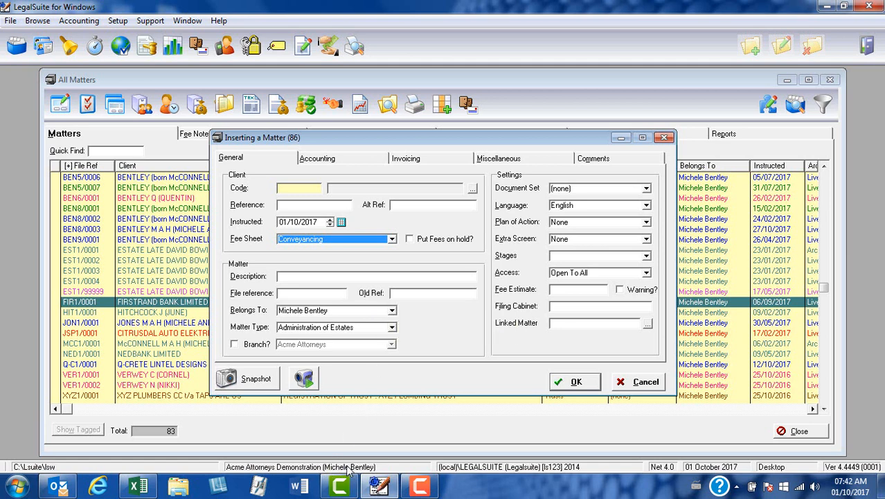
mouse_move(463, 324)
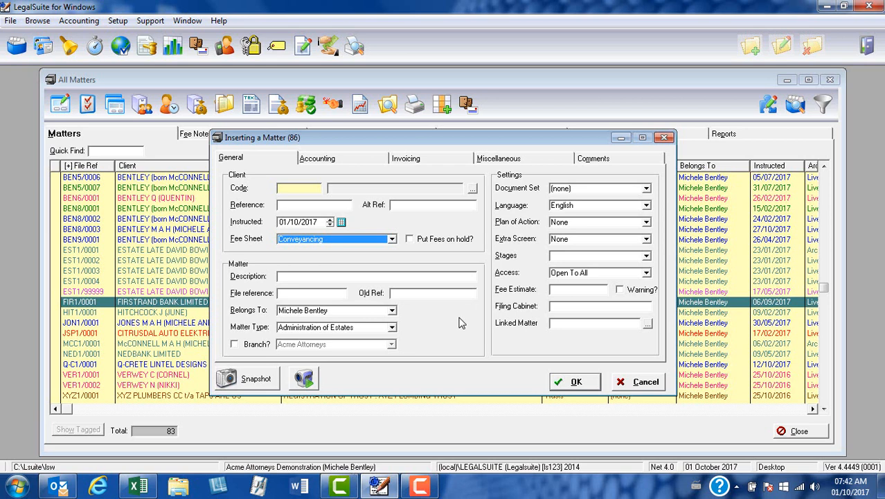
mouse_move(428, 328)
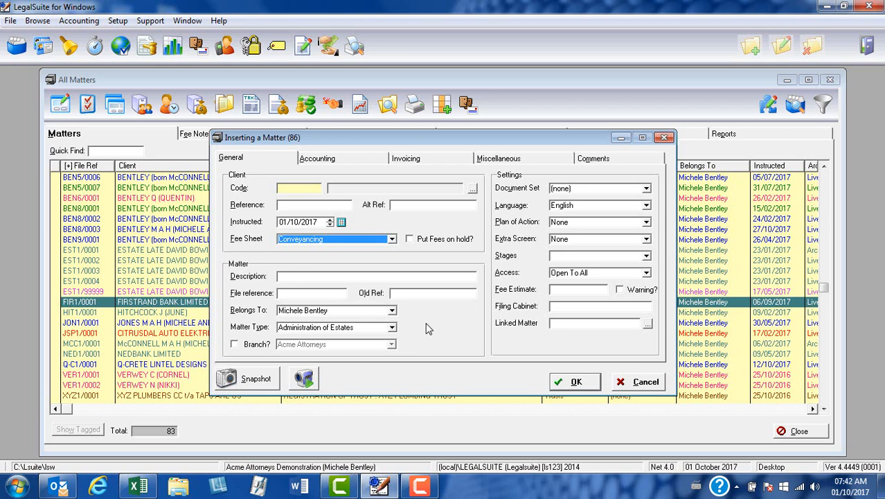
mouse_move(391, 327)
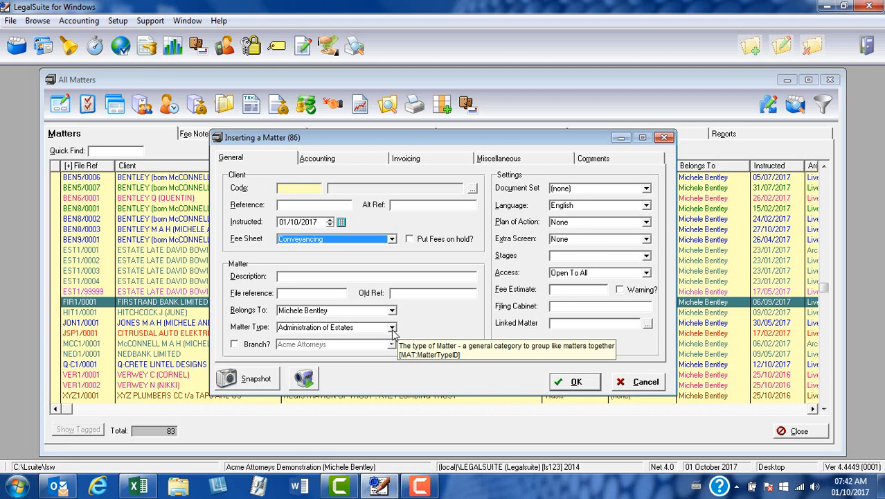
Set the matter type to Conveyancing instead of Administration of Estates.
left_click(392, 327)
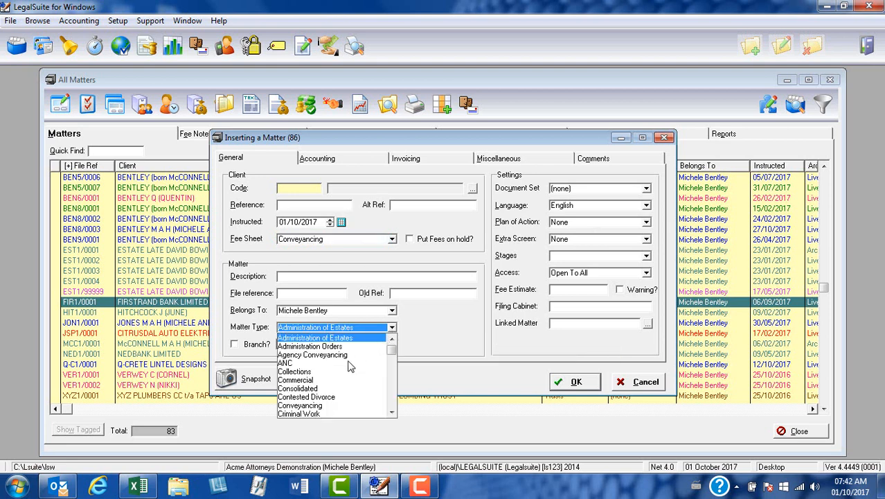
mouse_move(311, 409)
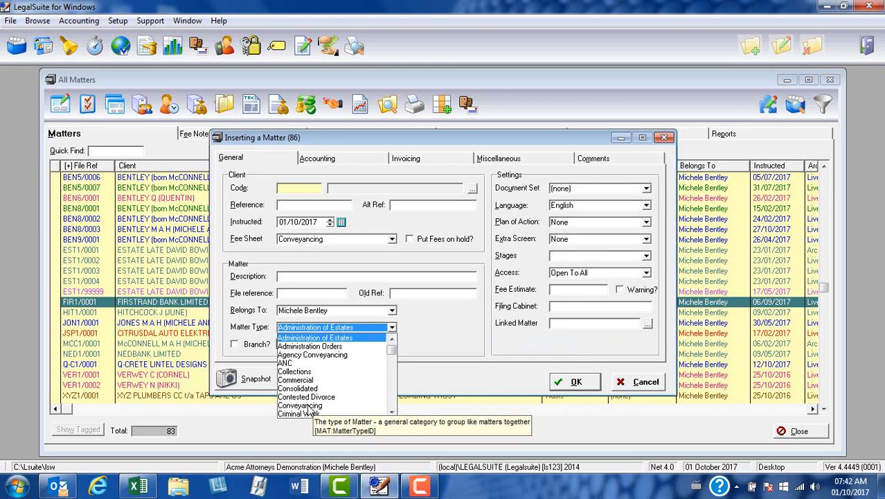
left_click(299, 405)
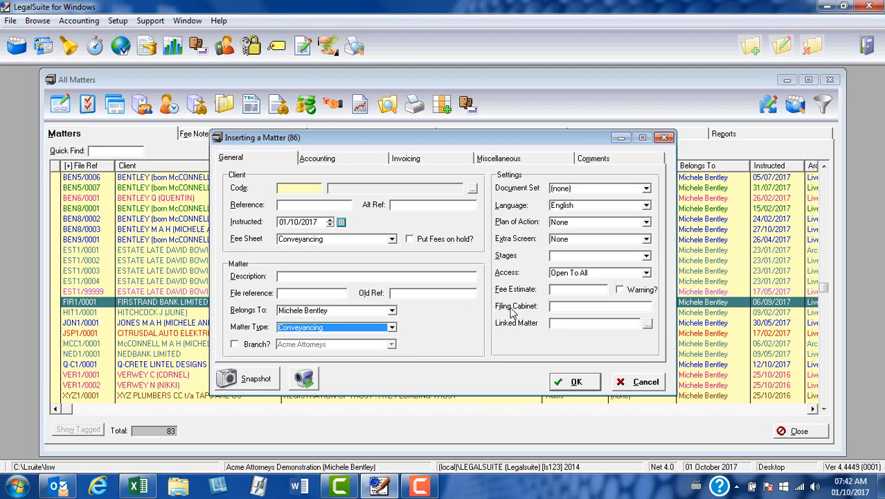
mouse_move(513, 202)
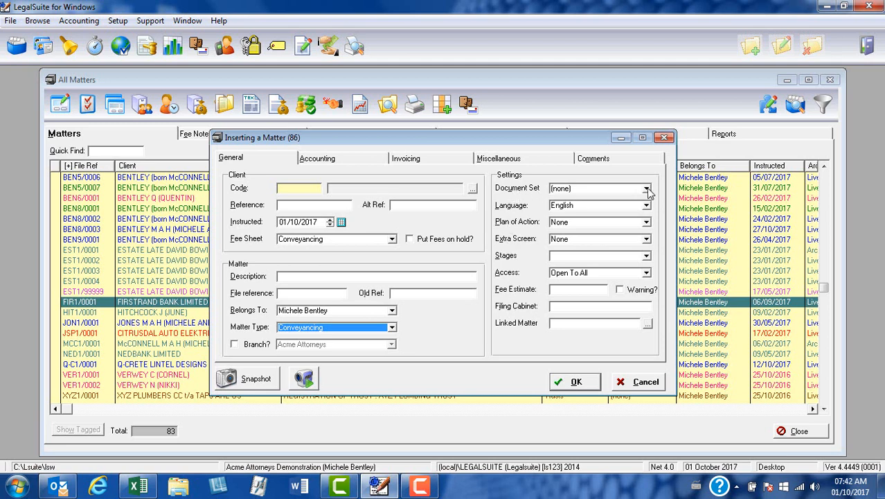
Assign the Transfers document set, bringing in the Deceased Estate Sale cause of action.
left_click(646, 188)
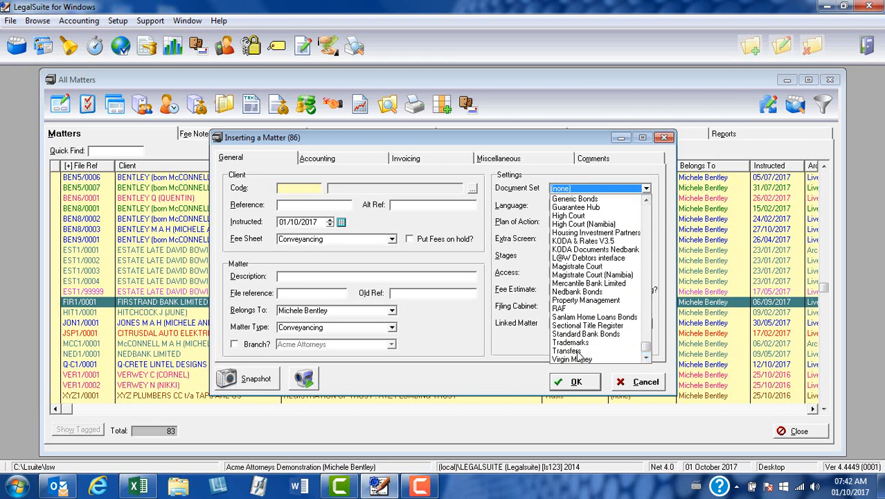
left_click(561, 349)
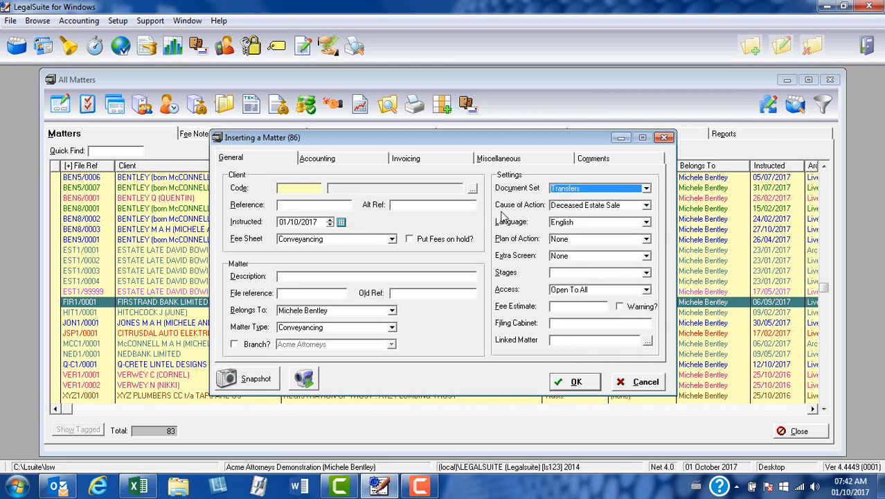
mouse_move(520, 215)
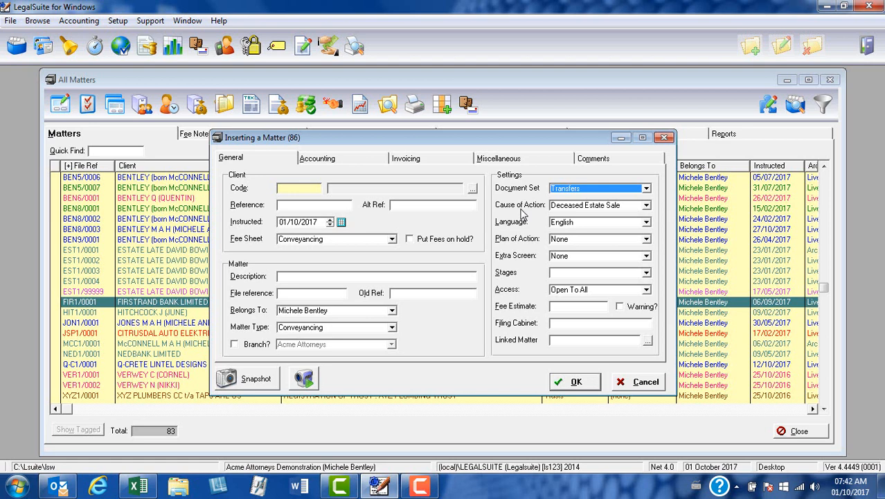
mouse_move(648, 210)
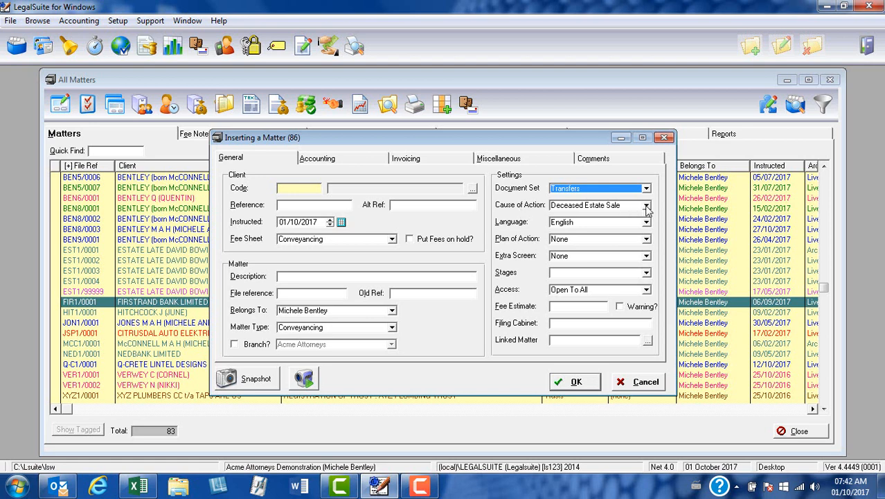
Change the cause of action to Sale, with Transfers as the plan of action.
left_click(645, 205)
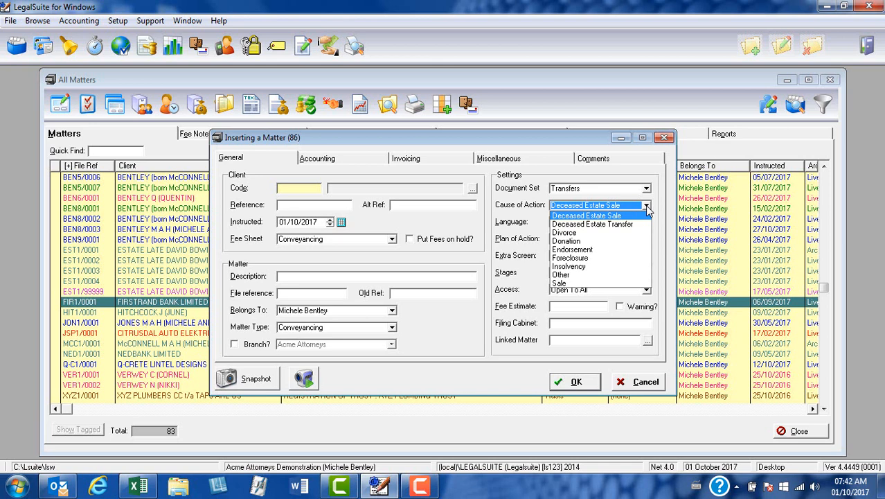
mouse_move(574, 277)
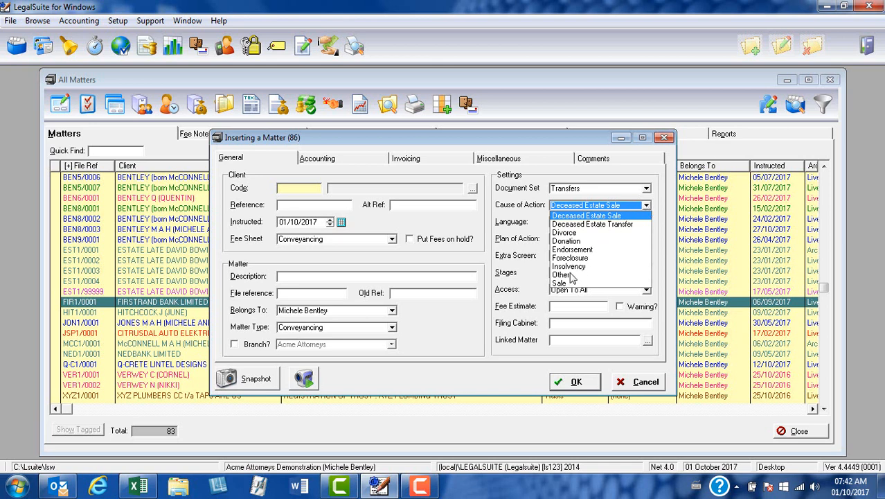
left_click(560, 282)
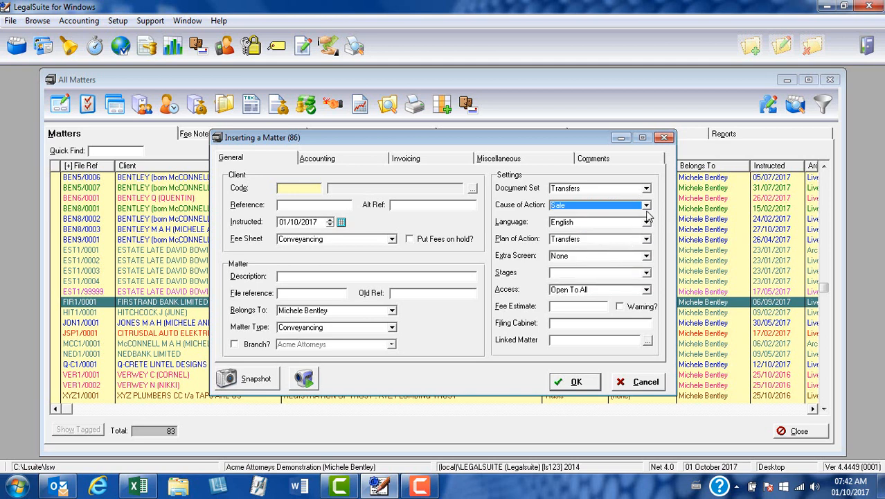
mouse_move(662, 209)
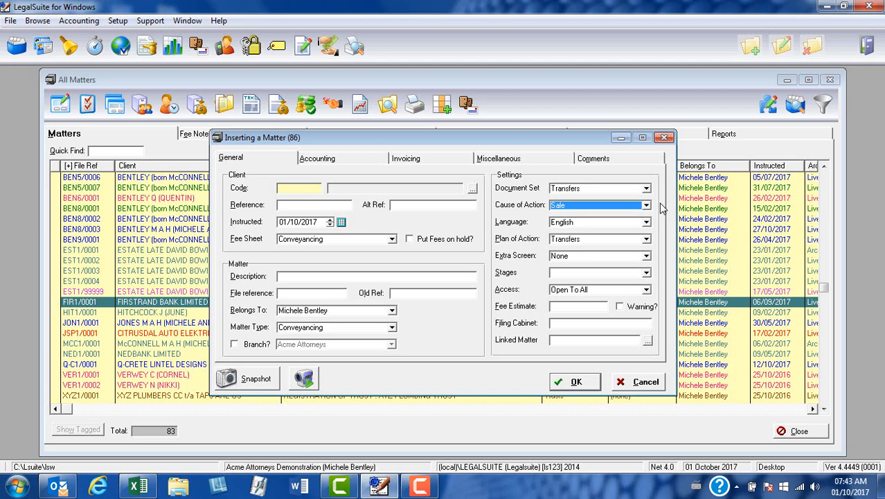
mouse_move(662, 229)
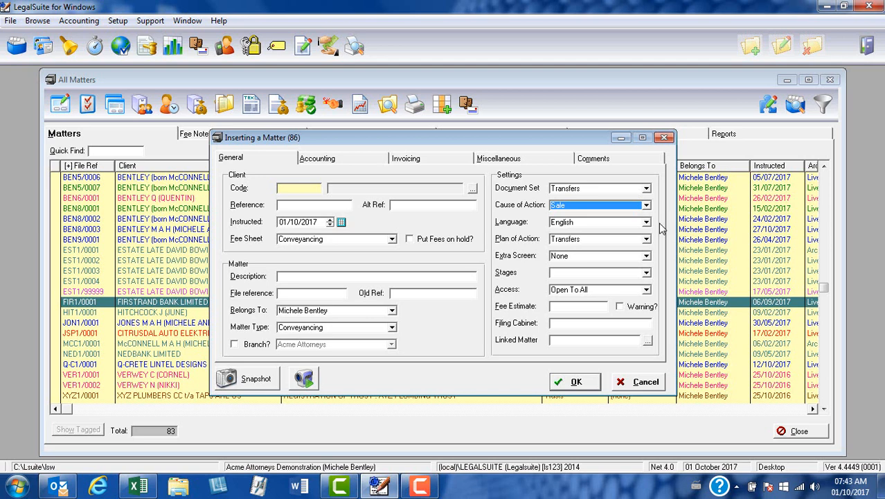
mouse_move(660, 242)
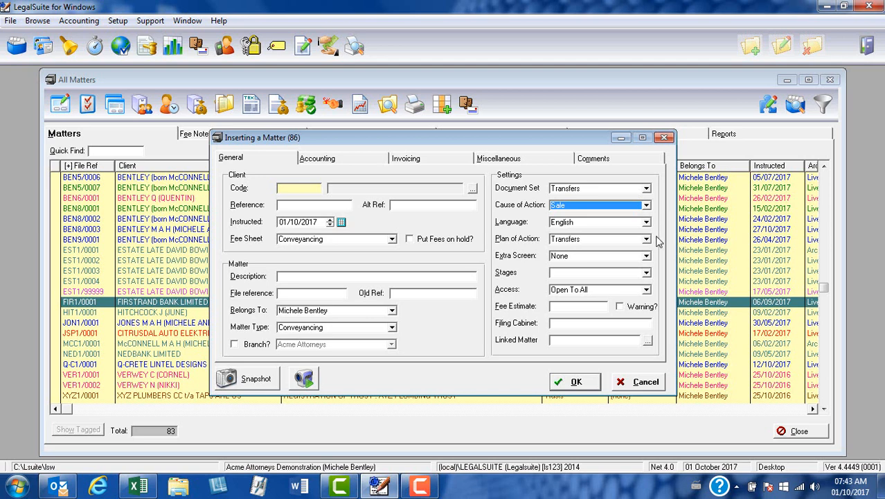
mouse_move(656, 244)
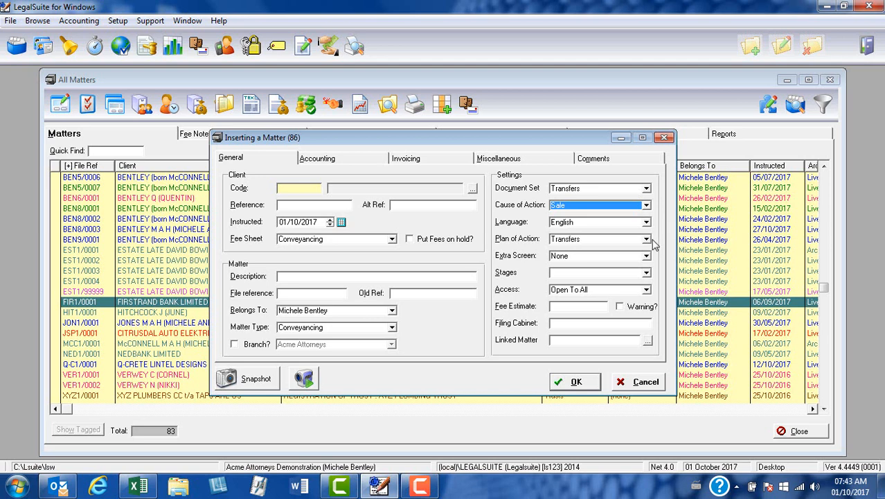
mouse_move(656, 244)
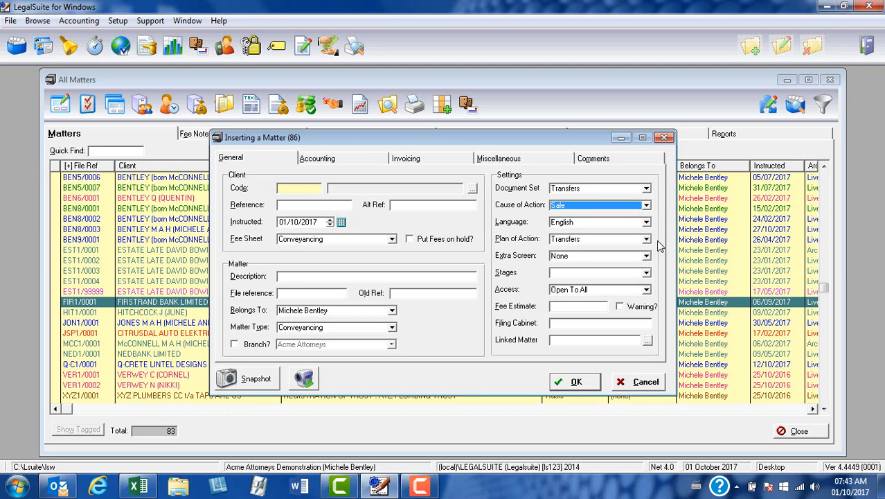
mouse_move(658, 261)
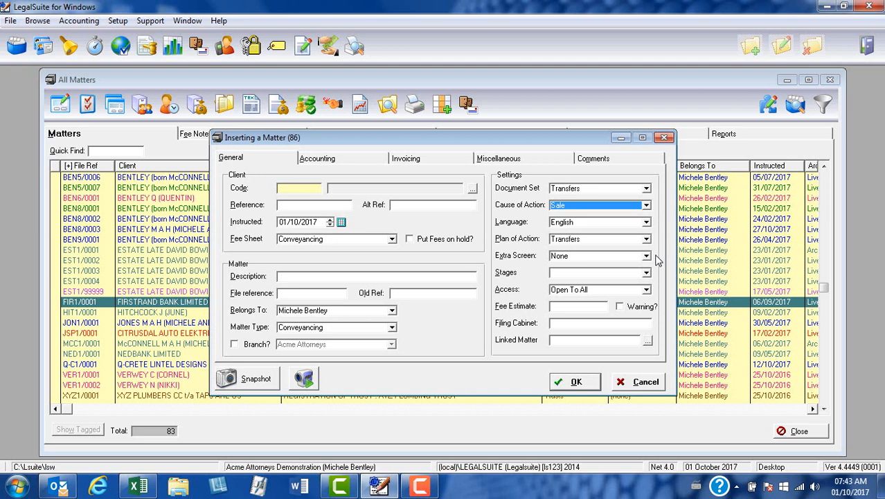
mouse_move(657, 280)
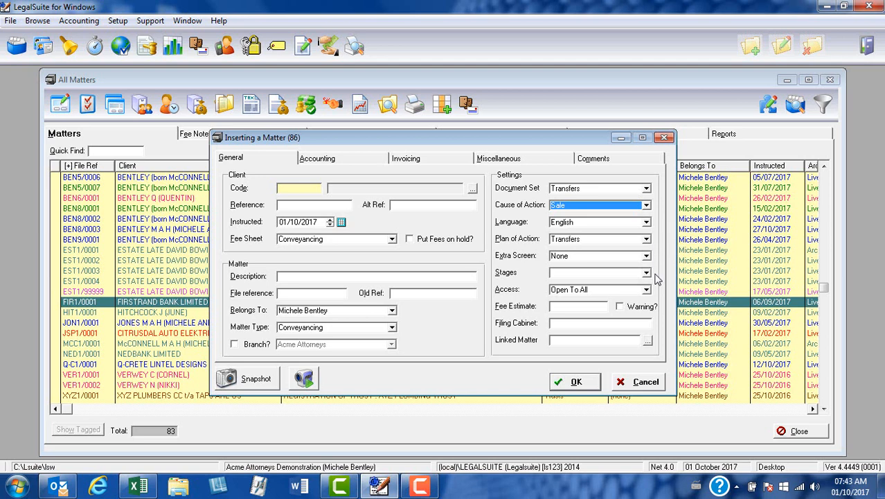
mouse_move(659, 353)
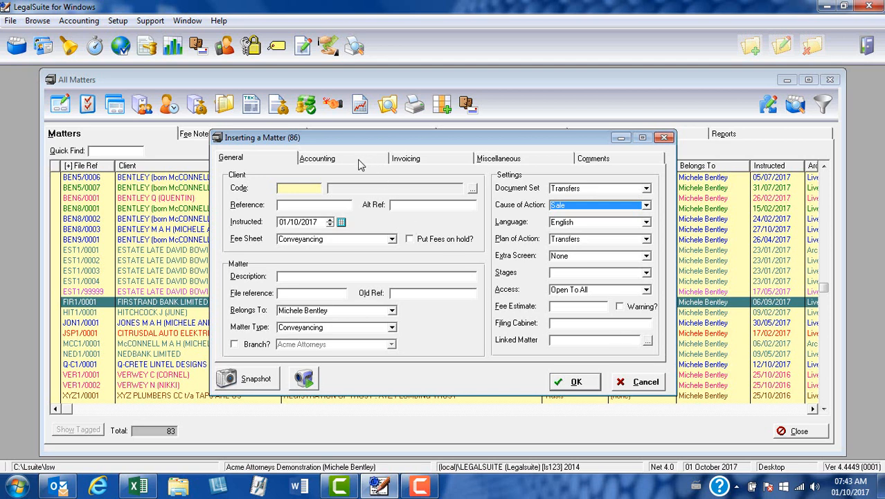
left_click(317, 158)
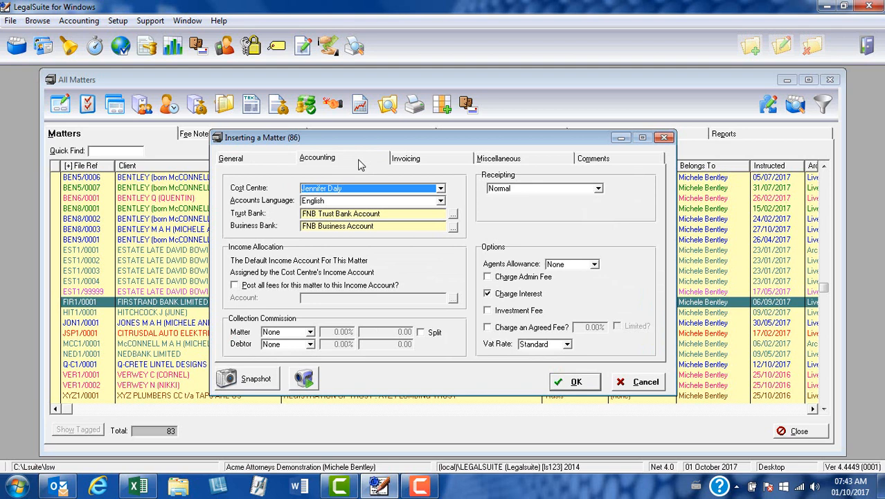
mouse_move(334, 164)
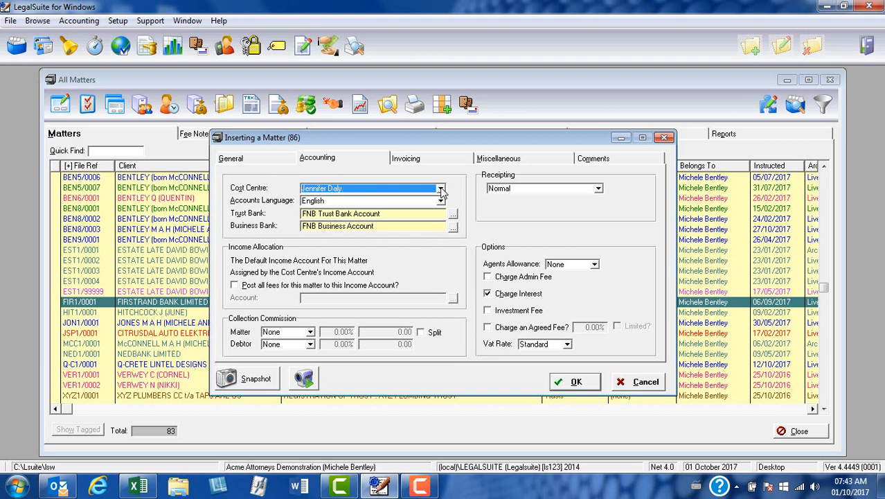
left_click(441, 188)
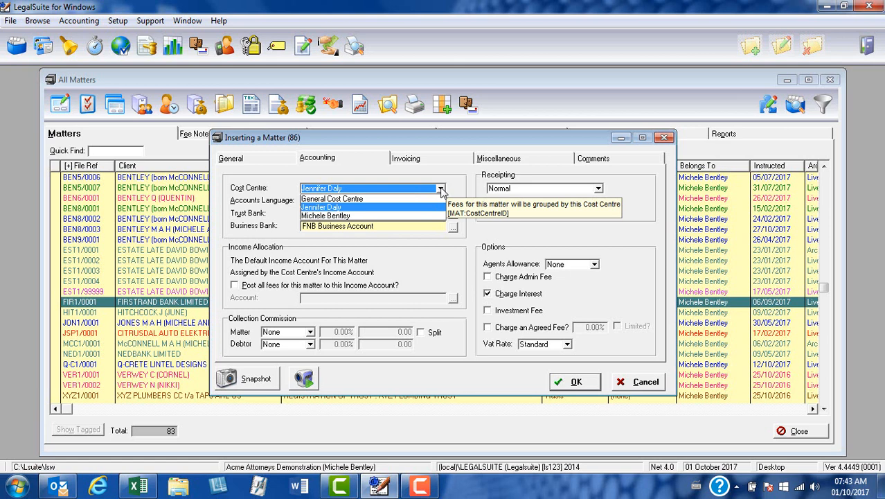
mouse_move(430, 199)
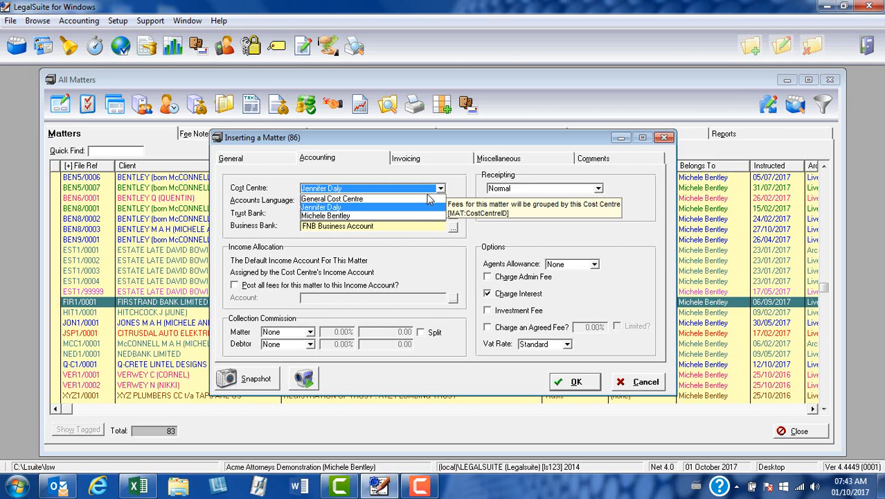
left_click(326, 216)
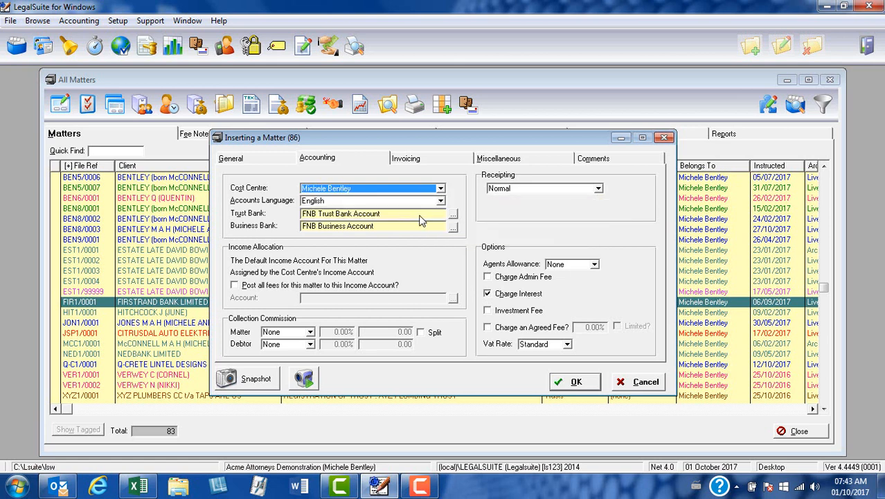
mouse_move(468, 191)
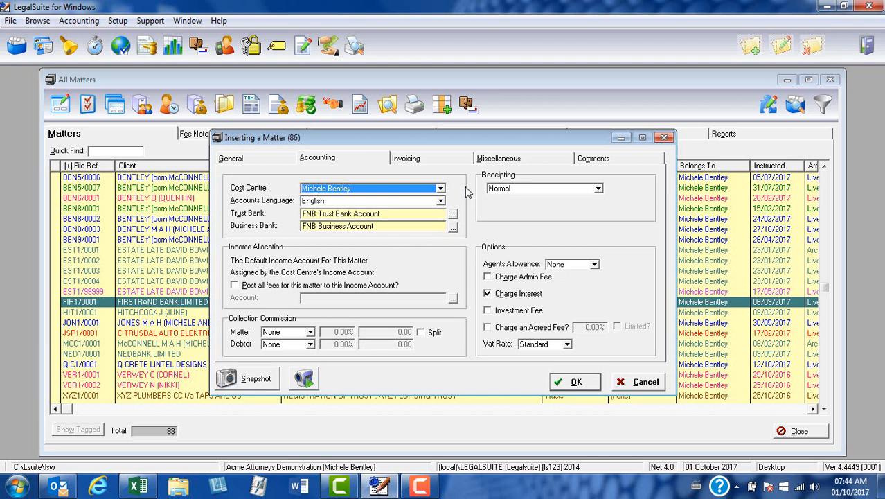
mouse_move(457, 220)
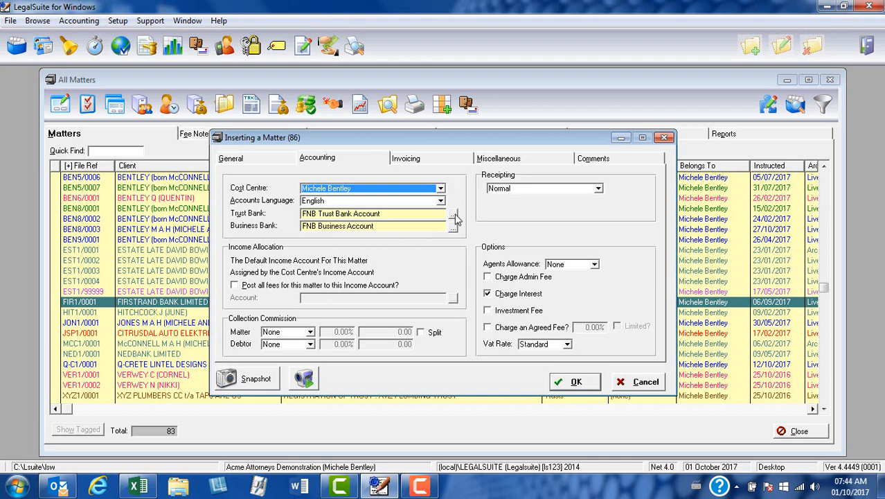
mouse_move(455, 221)
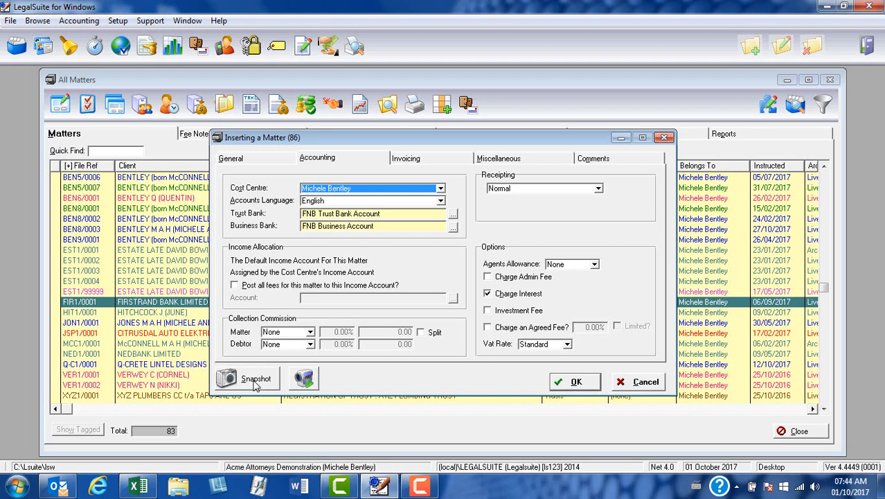
mouse_move(256, 379)
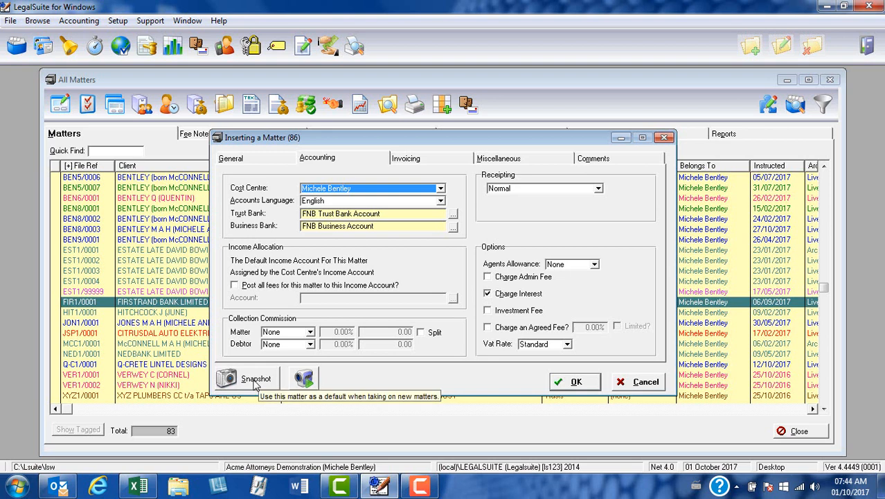
Snapshot this matter's setup as the default for new matters and confirm the prompt.
left_click(246, 378)
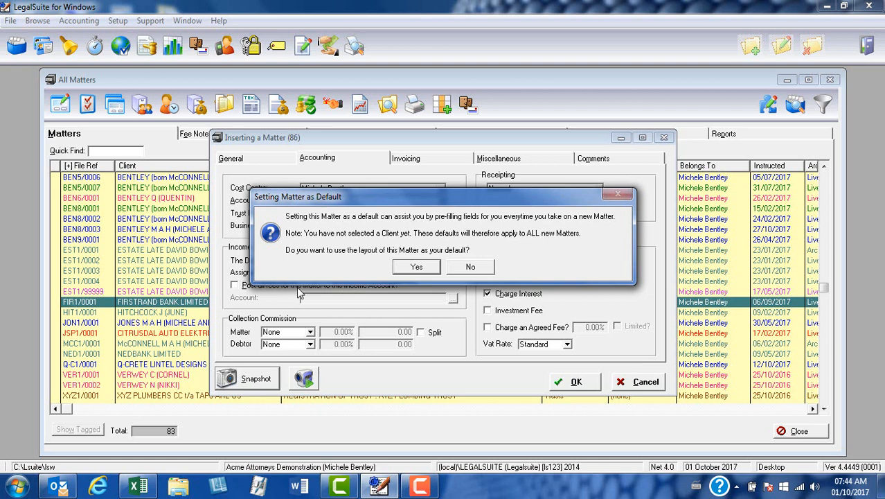
left_click(416, 266)
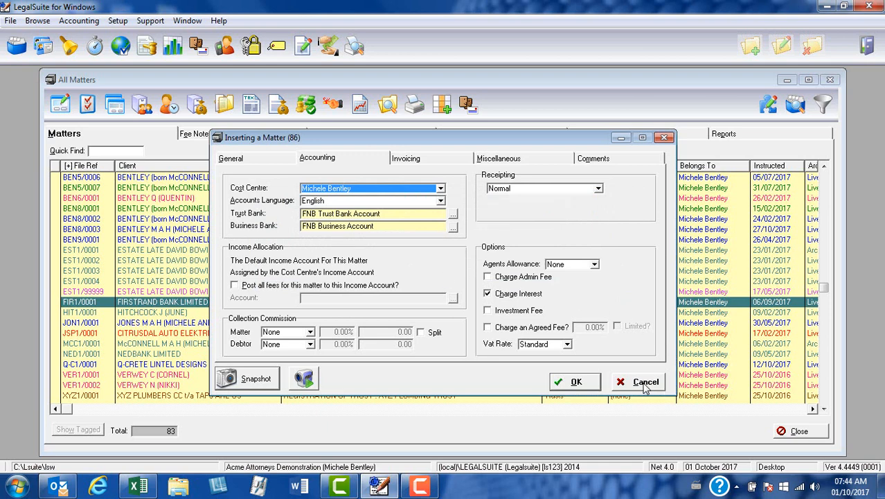
left_click(646, 382)
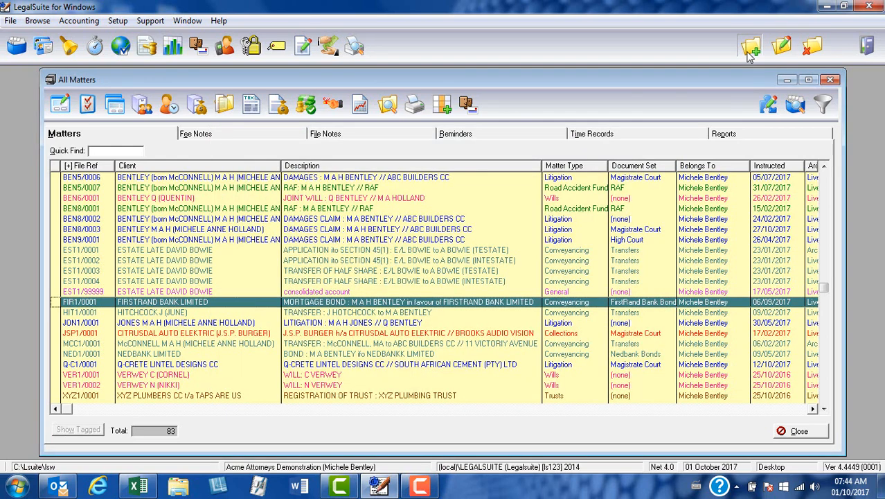
left_click(751, 46)
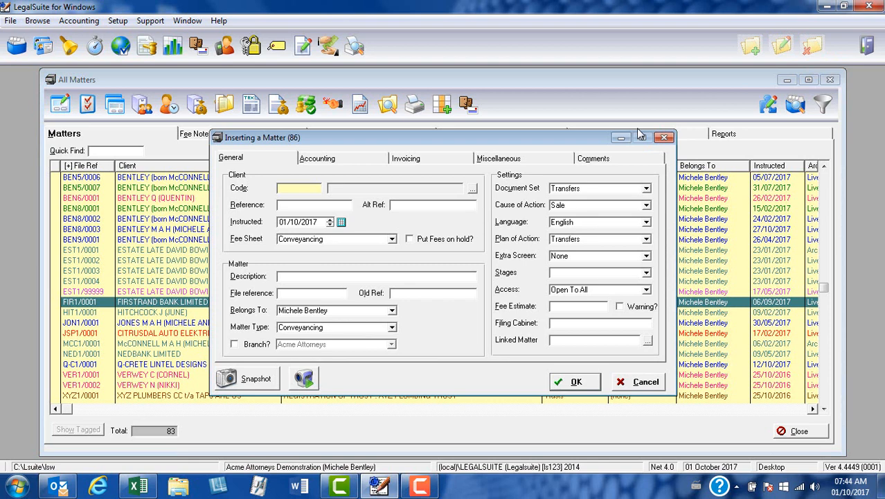
mouse_move(367, 242)
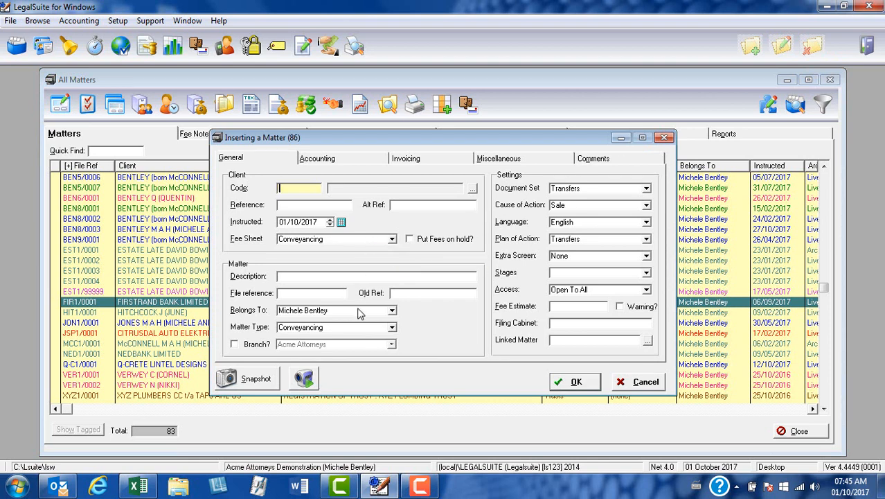
mouse_move(353, 327)
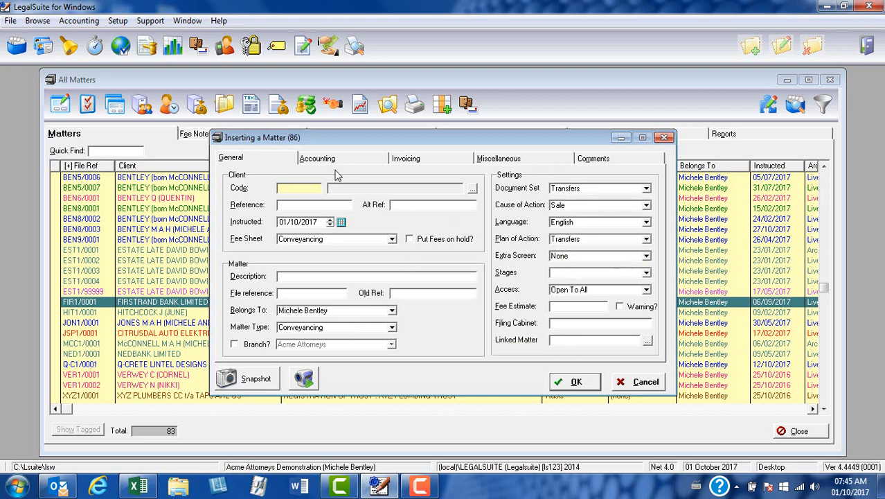
left_click(318, 158)
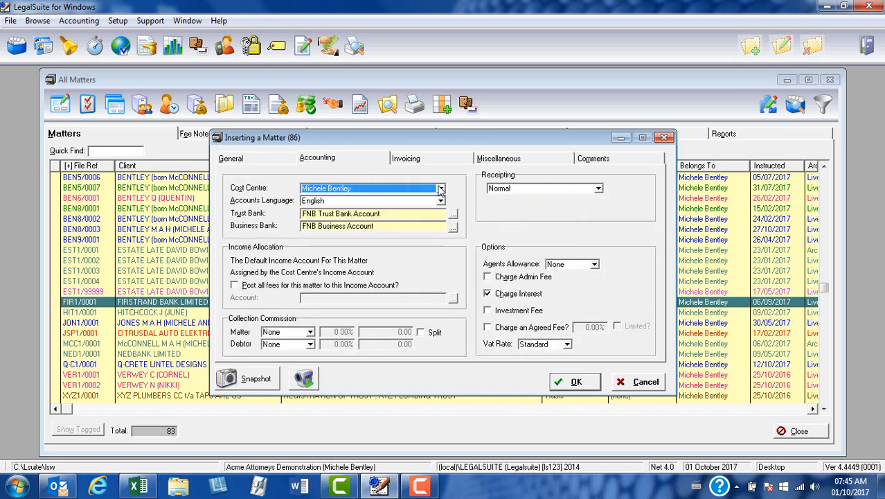
mouse_move(455, 193)
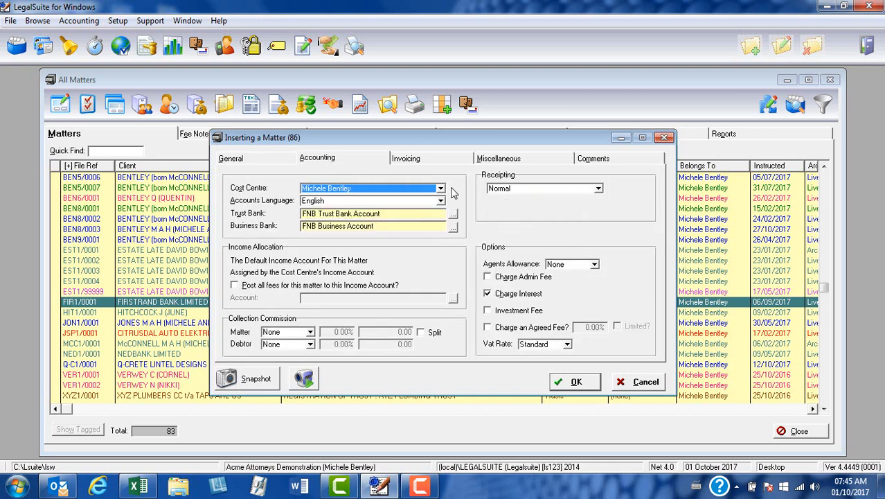
left_click(421, 485)
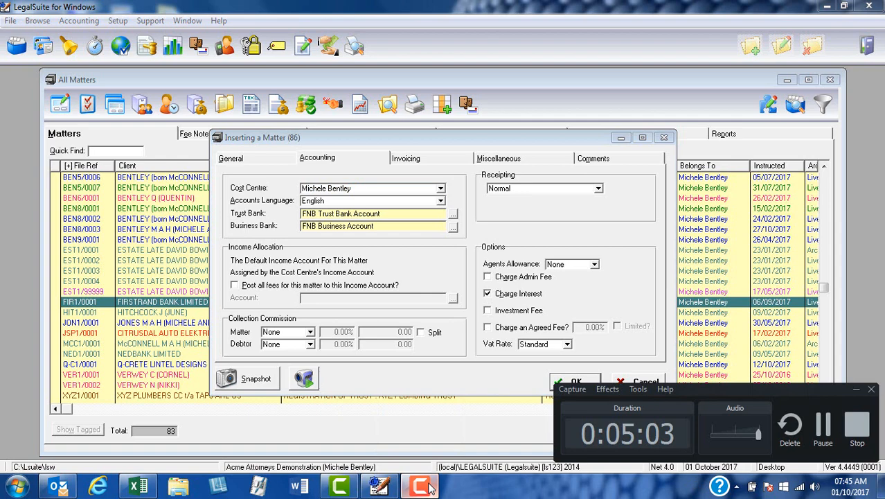